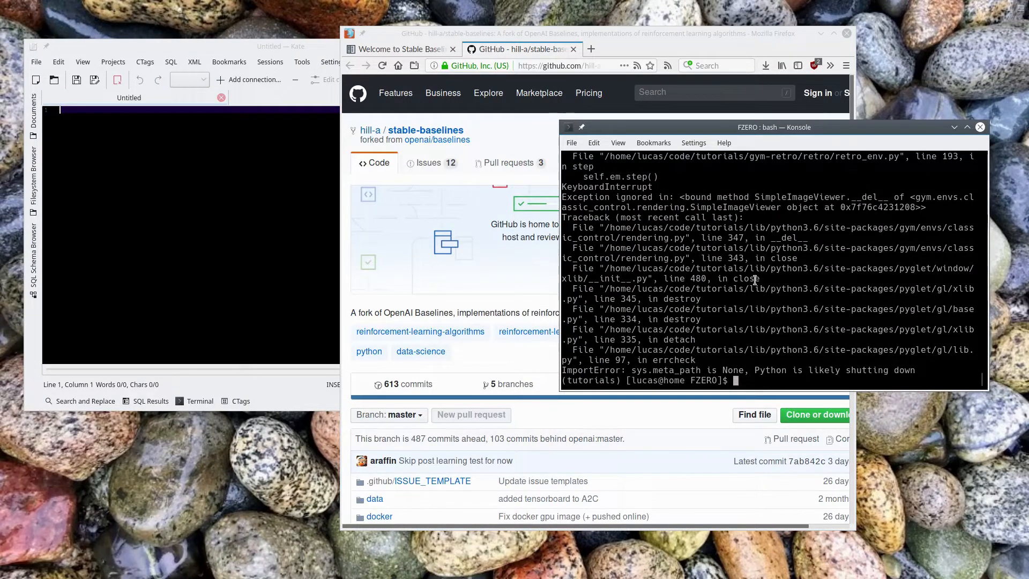
Type 'vim' at the bash prompt below the crash traceback.
type("vim")
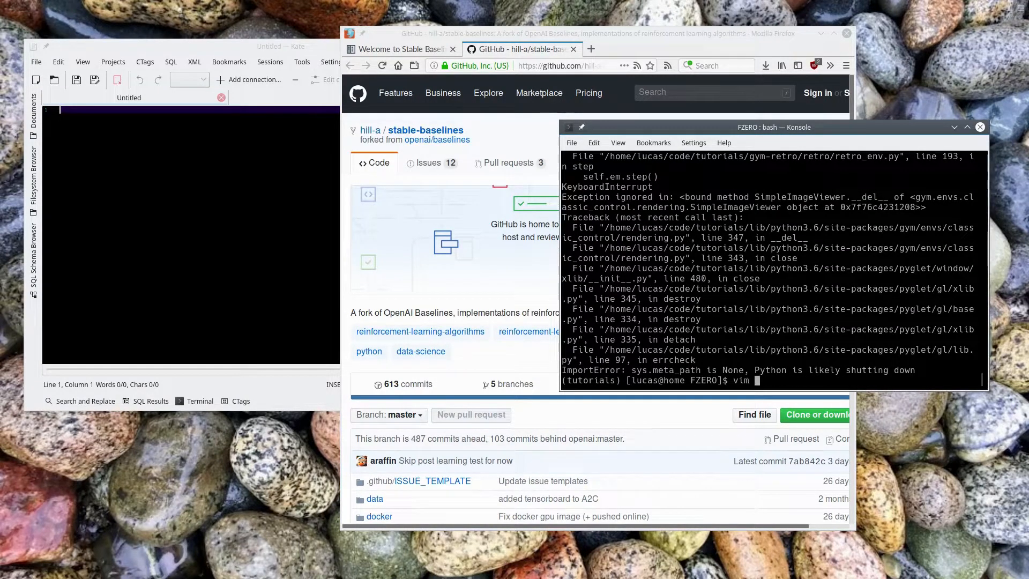
Change play-stable-fzero.py's state from 'go' to 'BBP1' in vim and save with :wq.
key("Return")
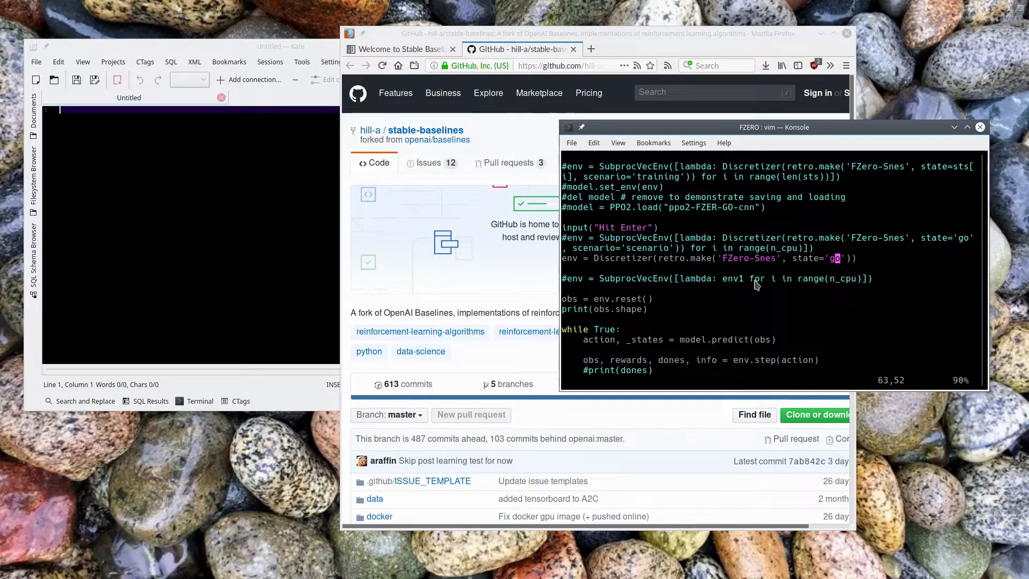
type("BBP1")
left_click(773, 380)
type(":wq")
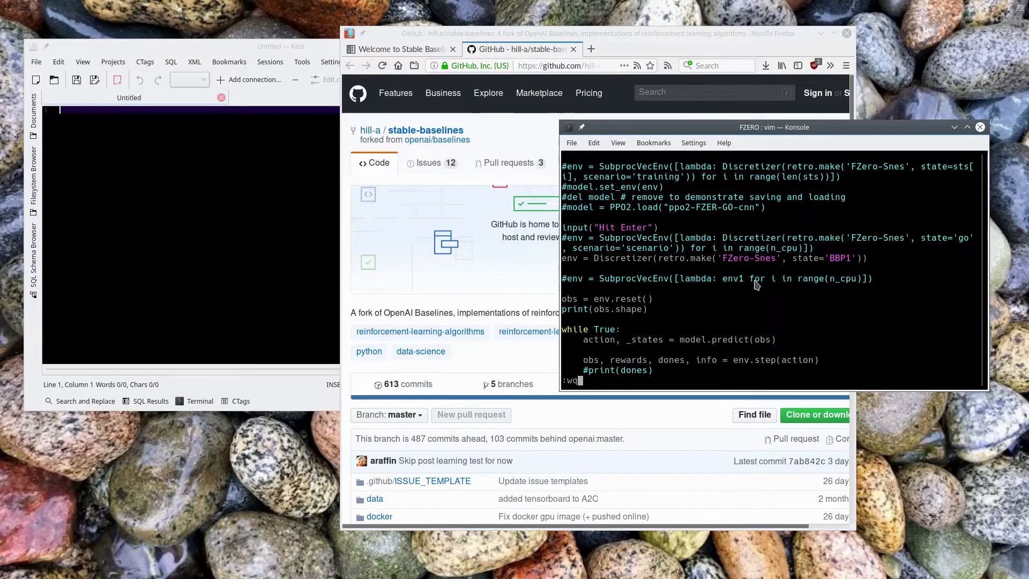
key("Return")
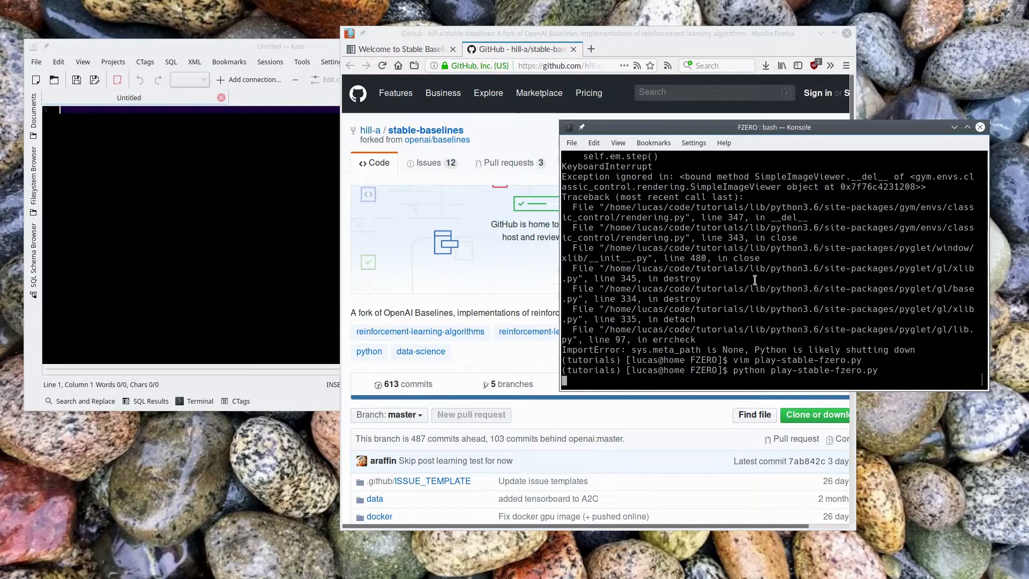